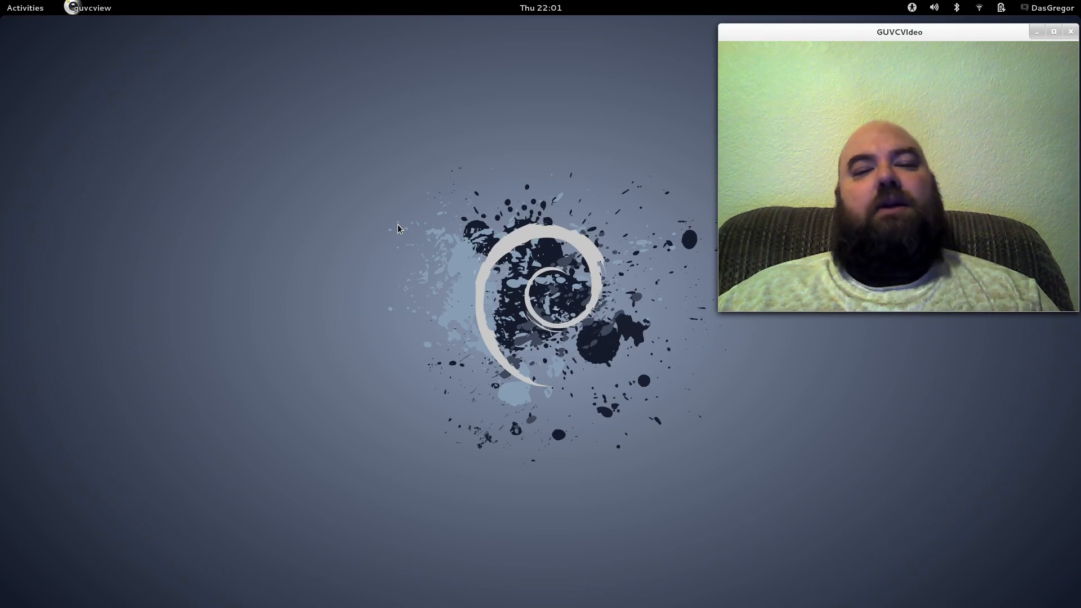
Open the Activities overview and show the Applications grid of all installed apps.
{"action": "left_click", "coordinate": [26, 7]}
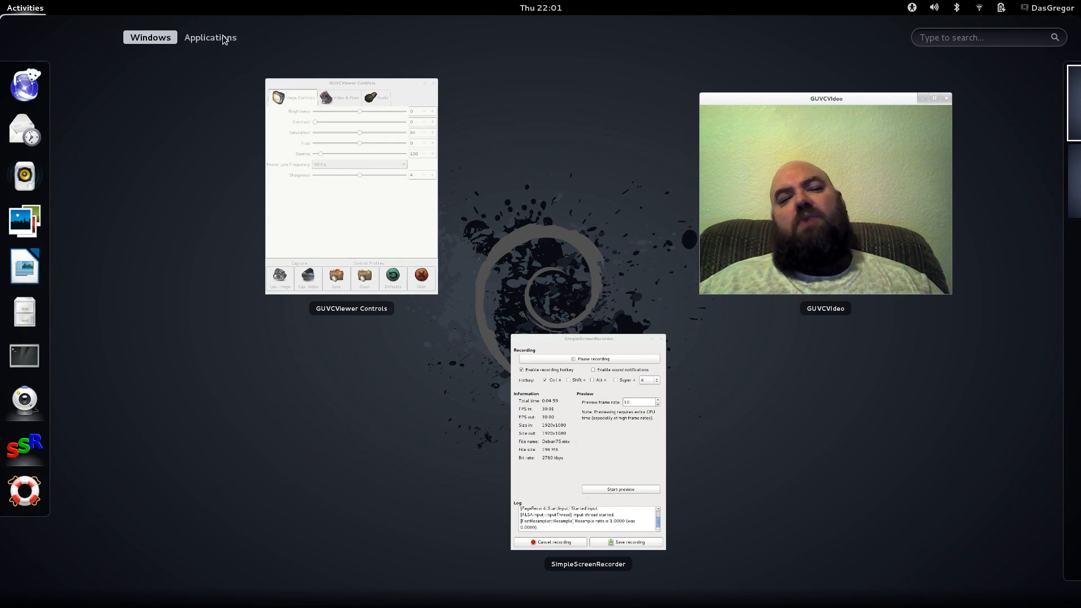
{"action": "left_click", "coordinate": [209, 38]}
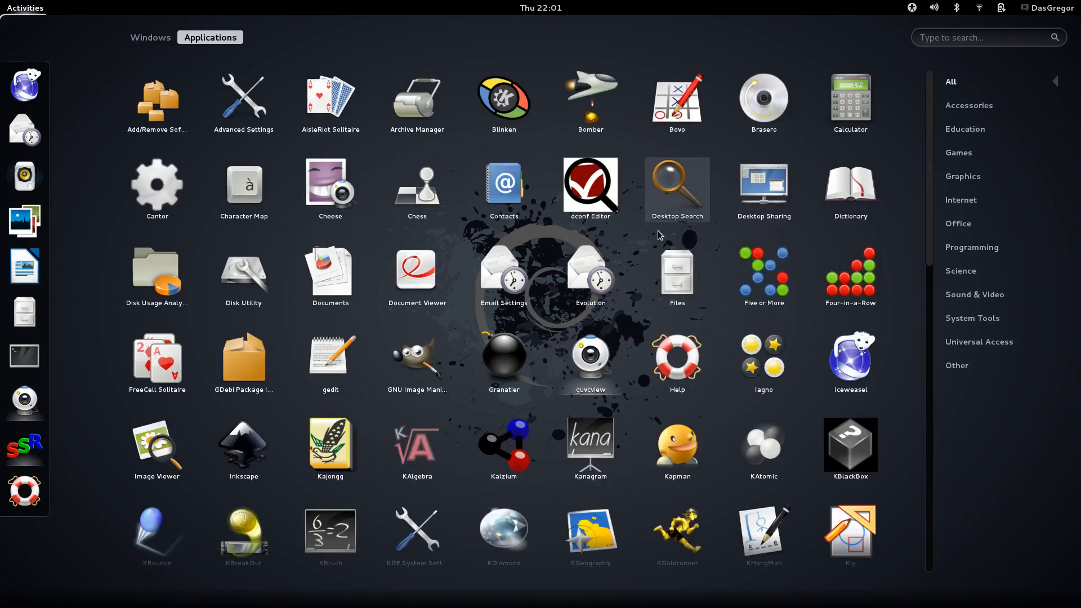
{"action": "mouse_move", "coordinate": [945, 191]}
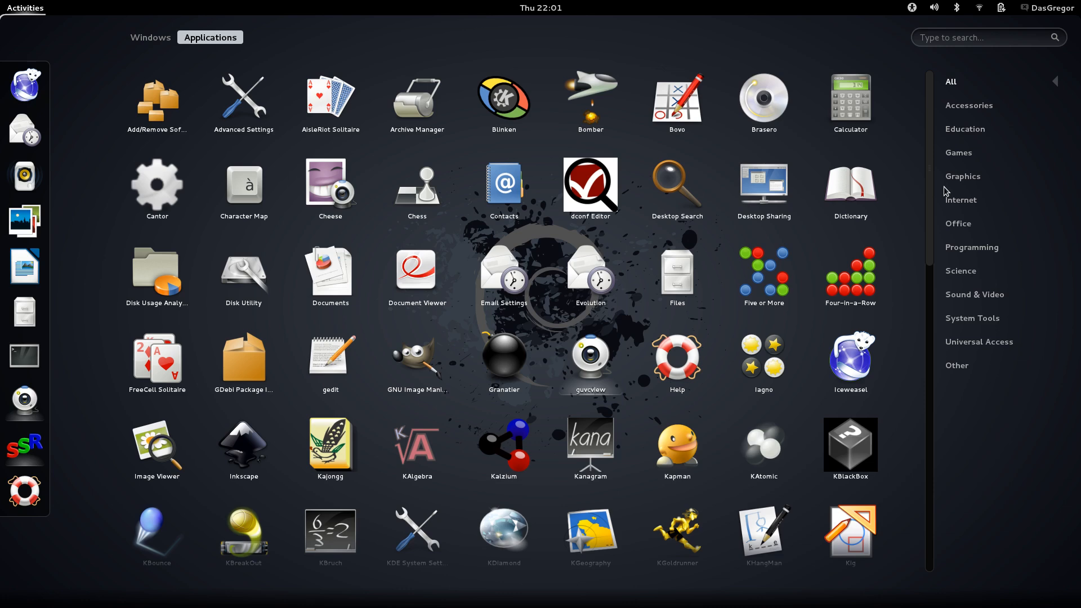
Filter the application list to Accessories, then to Education.
{"action": "left_click", "coordinate": [968, 105]}
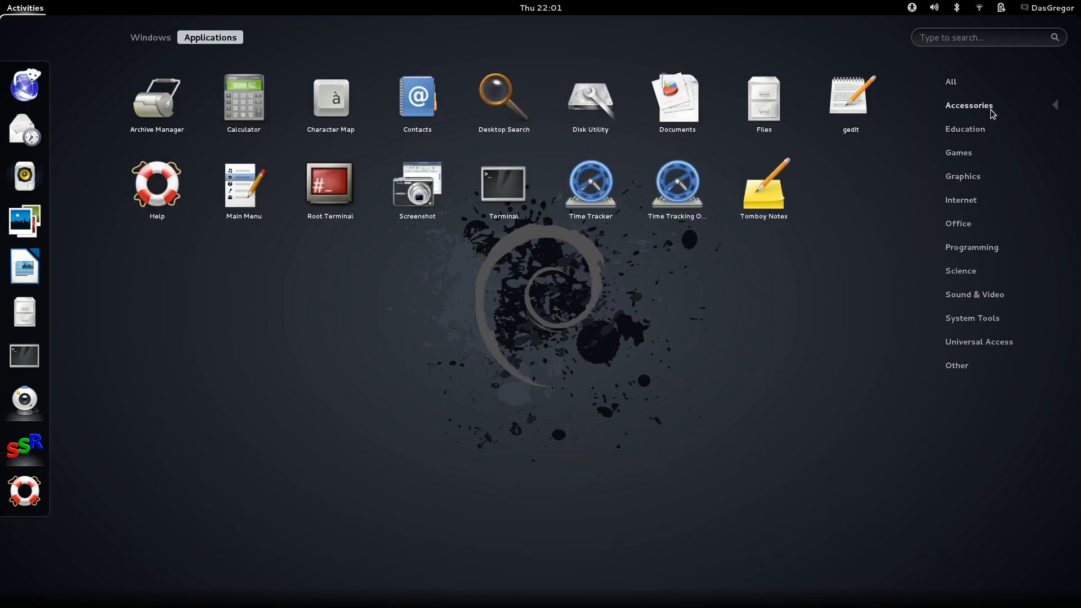
{"action": "left_click", "coordinate": [964, 129]}
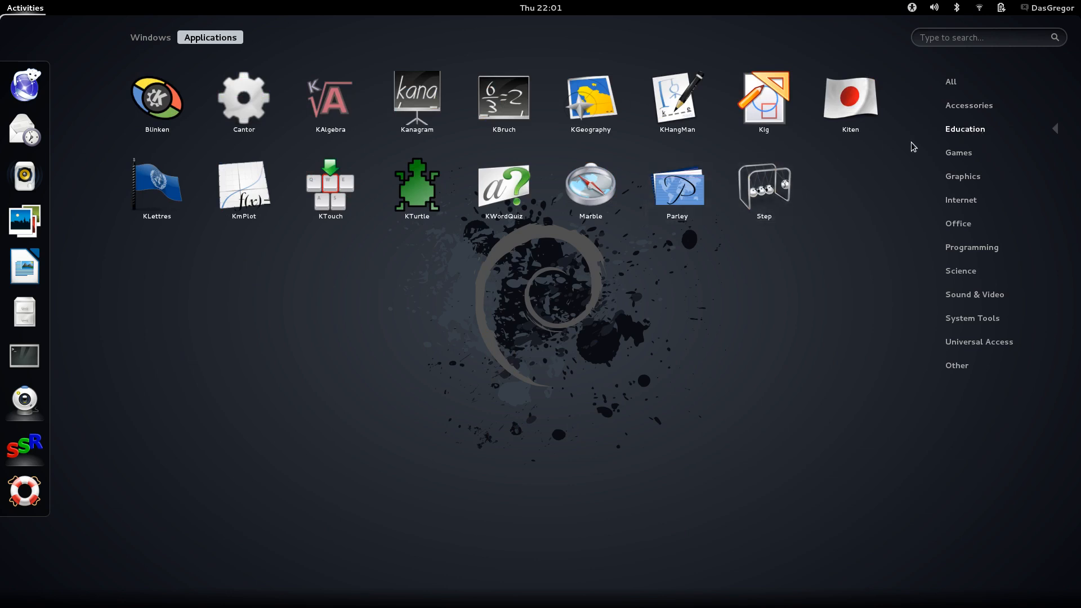
{"action": "mouse_move", "coordinate": [416, 189]}
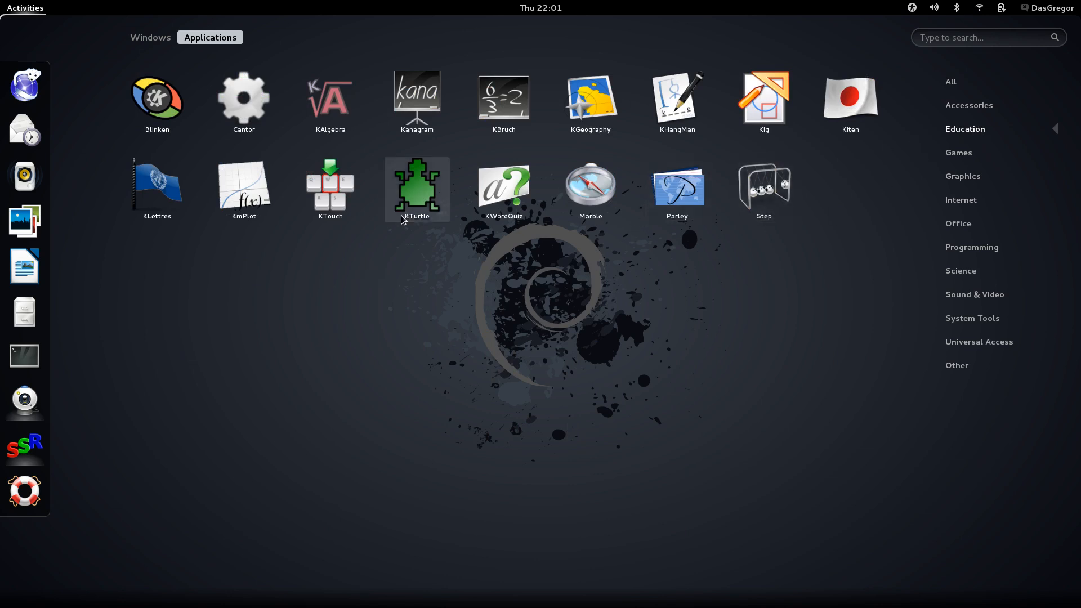
{"action": "mouse_move", "coordinate": [405, 225]}
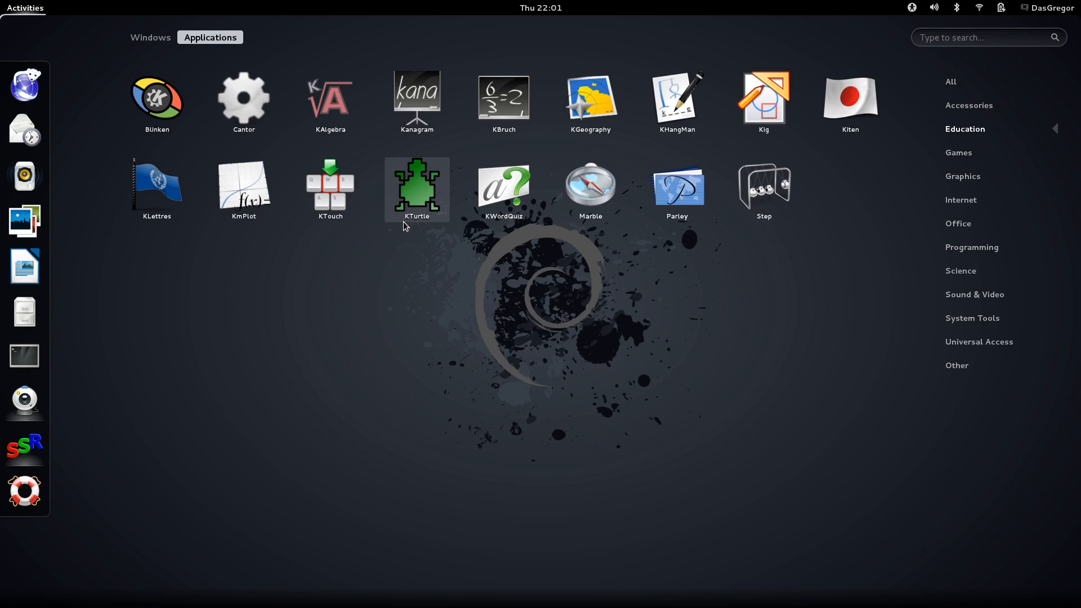
{"action": "mouse_move", "coordinate": [502, 249]}
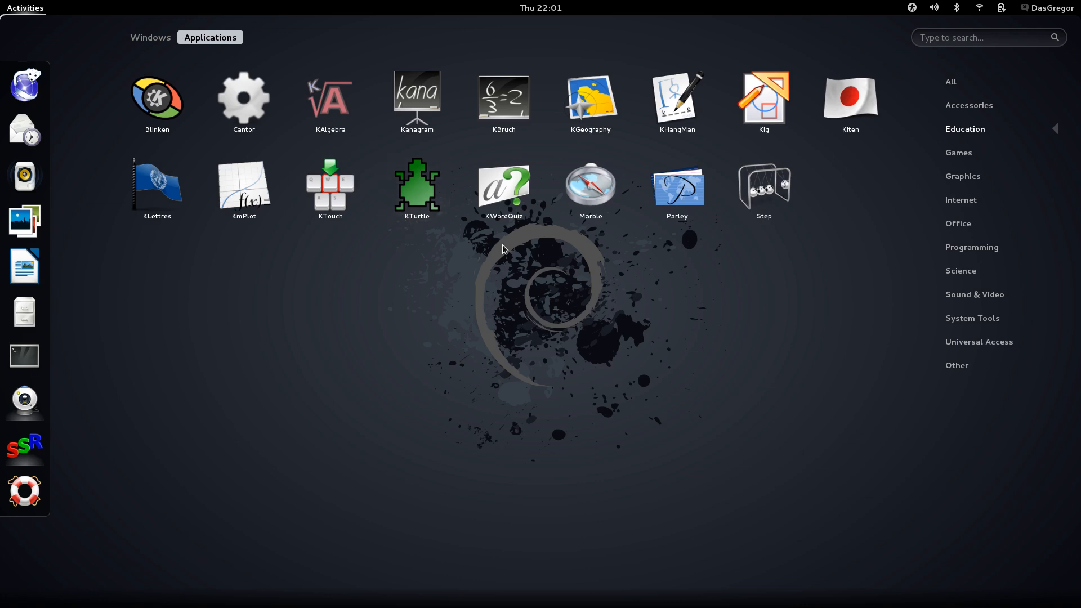
{"action": "mouse_move", "coordinate": [890, 242]}
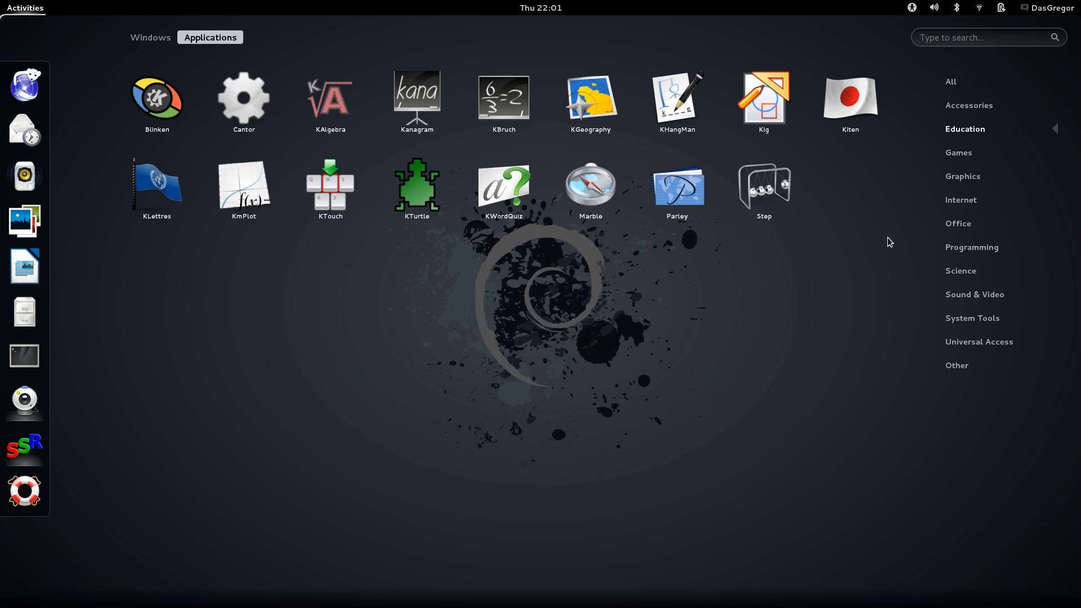
{"action": "mouse_move", "coordinate": [891, 222]}
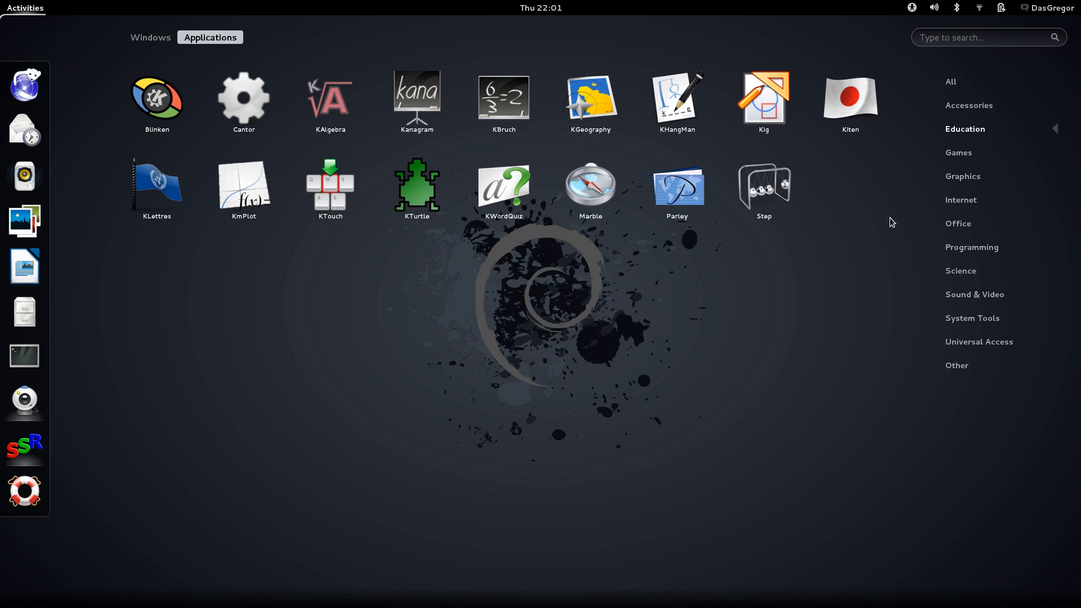
{"action": "mouse_move", "coordinate": [931, 131]}
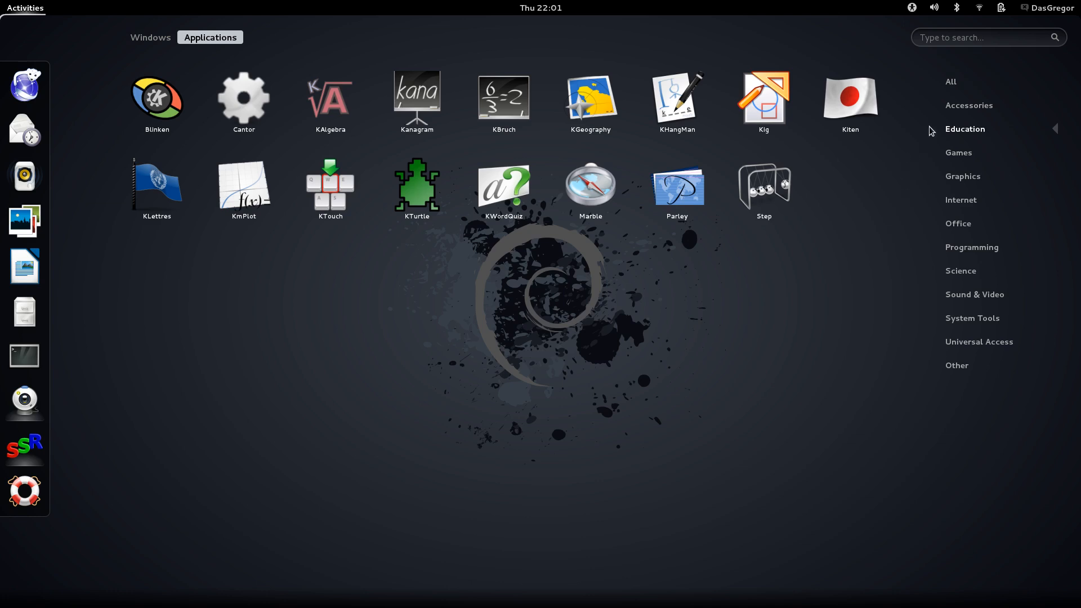
Browse the Games and Graphics categories, ending on the Internet applications.
{"action": "left_click", "coordinate": [958, 153]}
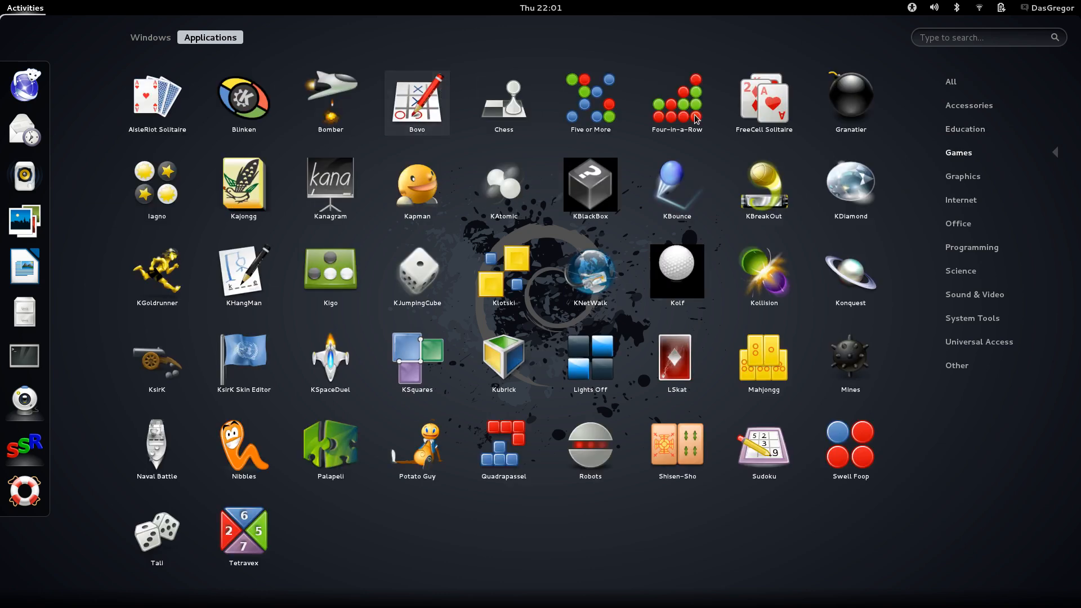
{"action": "mouse_move", "coordinate": [371, 475]}
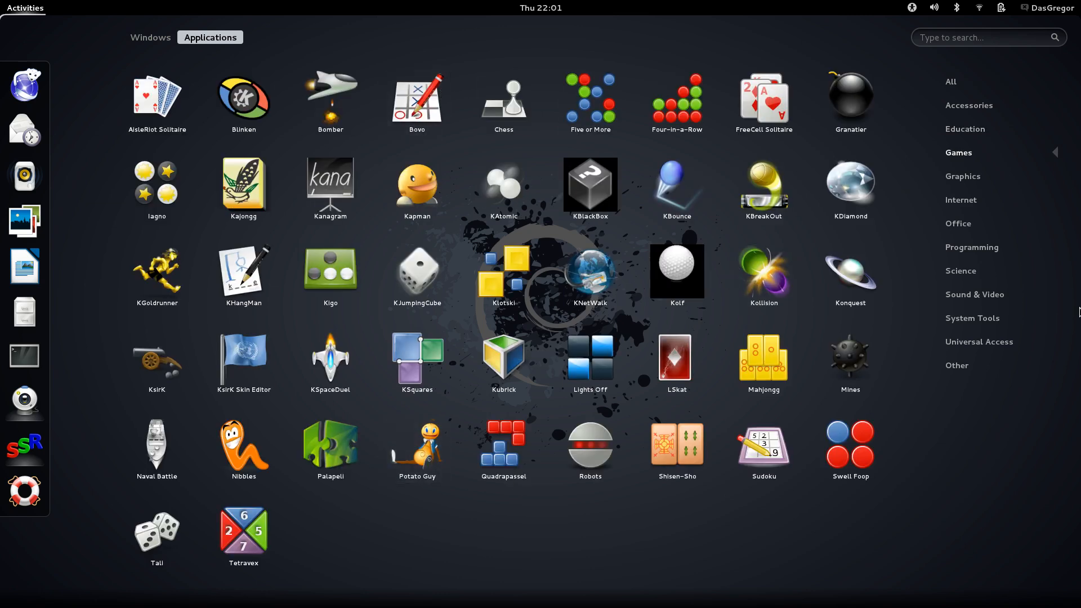
{"action": "left_click", "coordinate": [962, 176]}
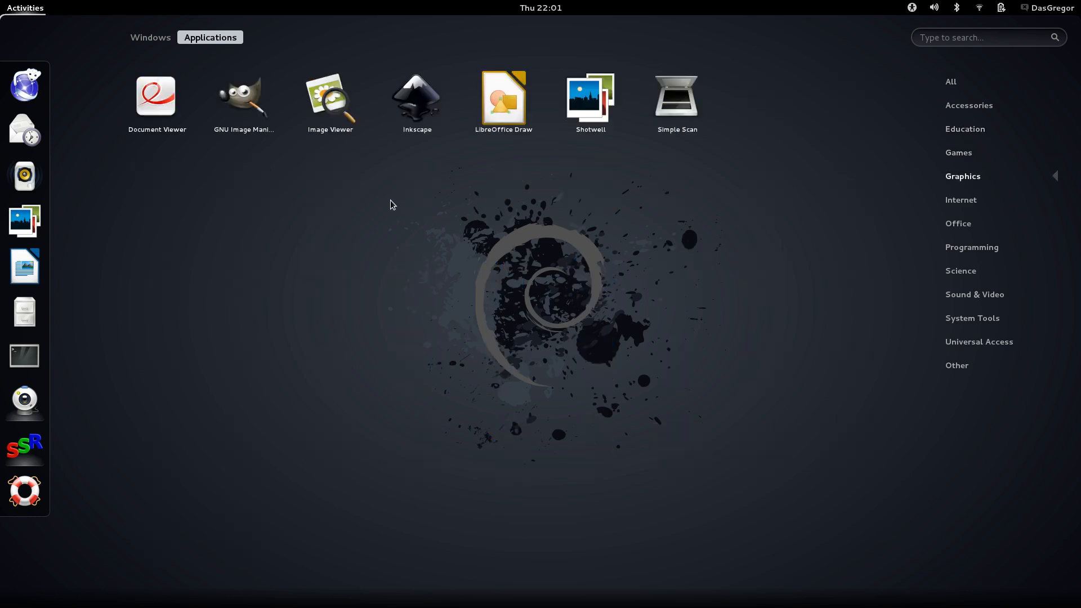
{"action": "mouse_move", "coordinate": [345, 187]}
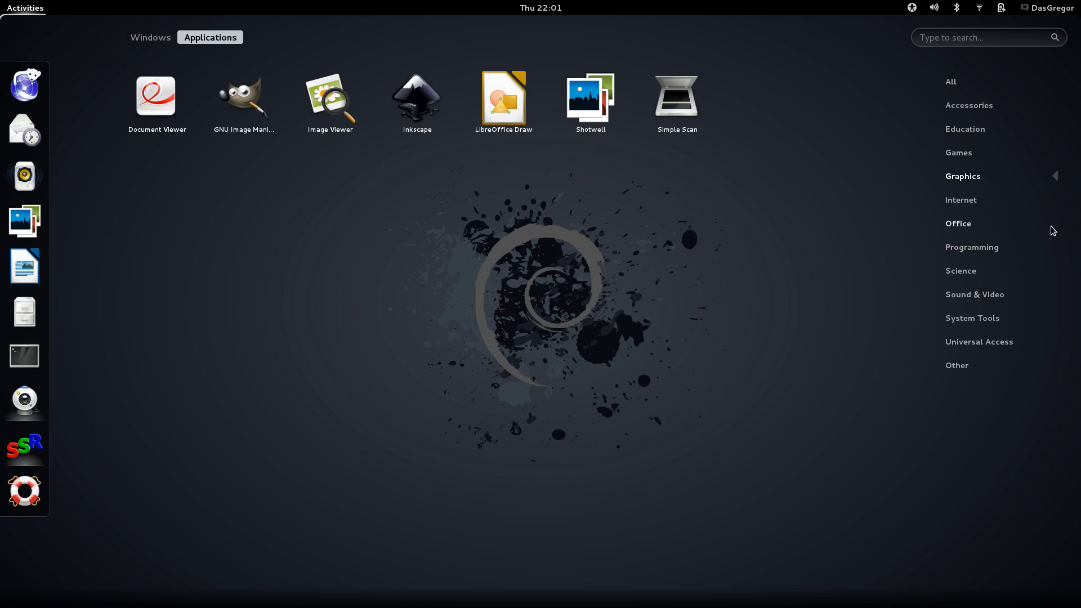
{"action": "mouse_move", "coordinate": [960, 200]}
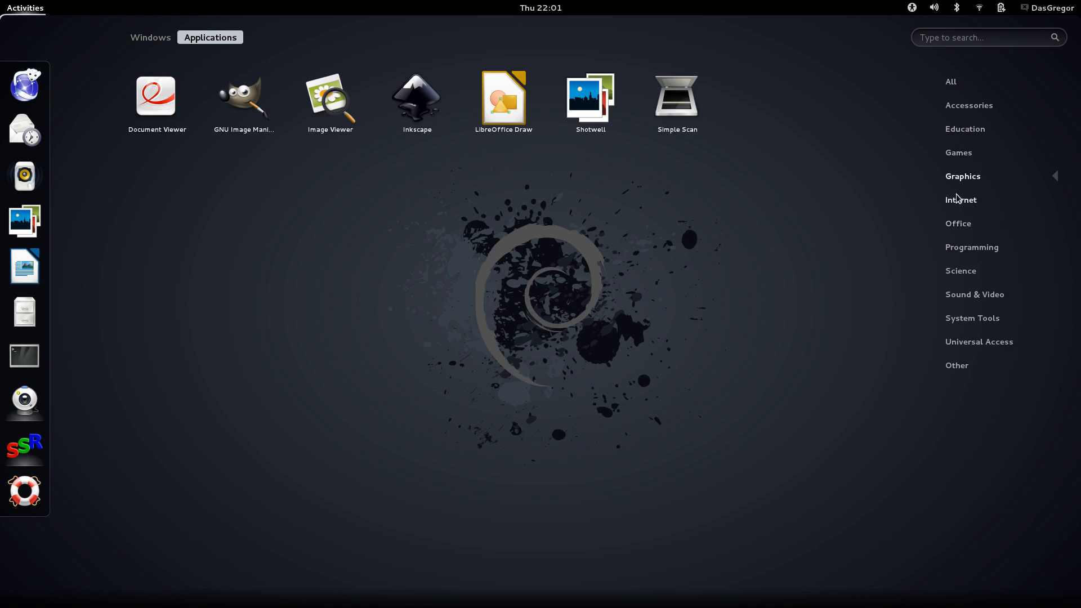
{"action": "left_click", "coordinate": [960, 200]}
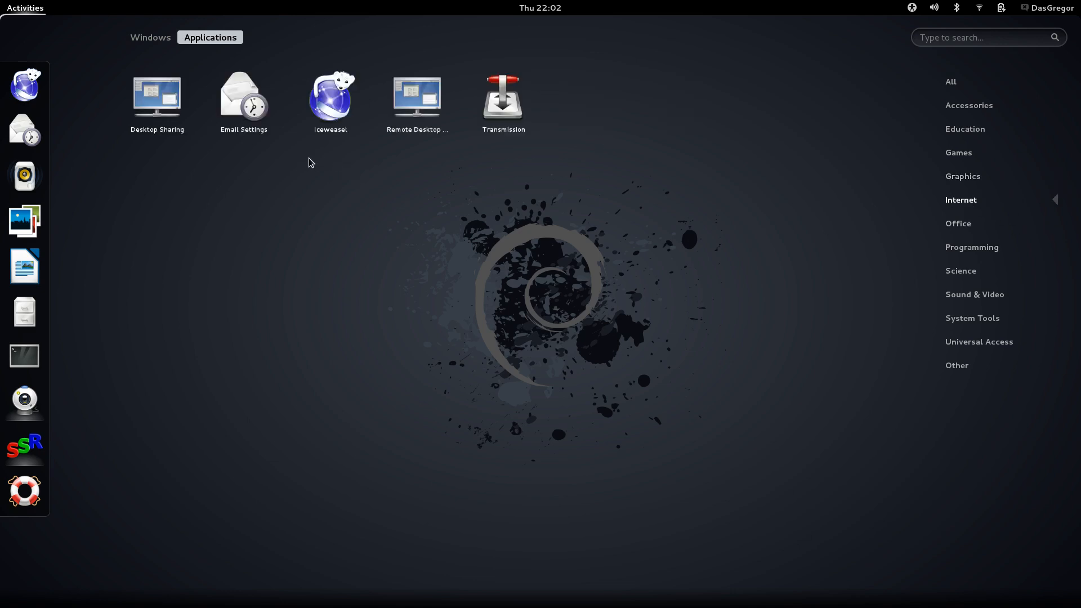
{"action": "mouse_move", "coordinate": [957, 223]}
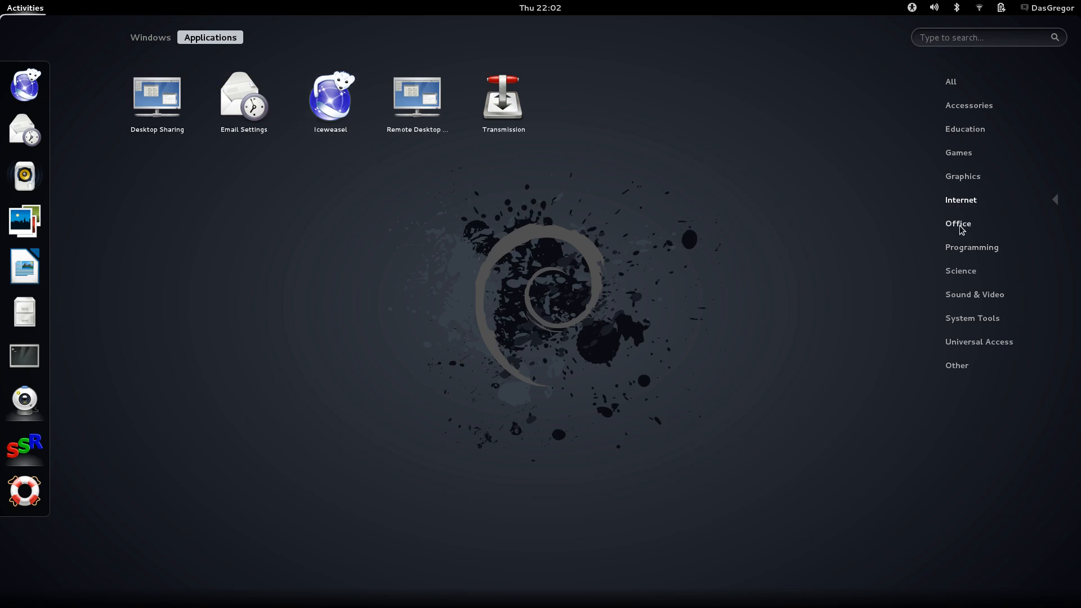
Browse Office, Programming and Science apps, then bring up the SimpleScreenRecorder window.
{"action": "left_click", "coordinate": [957, 223]}
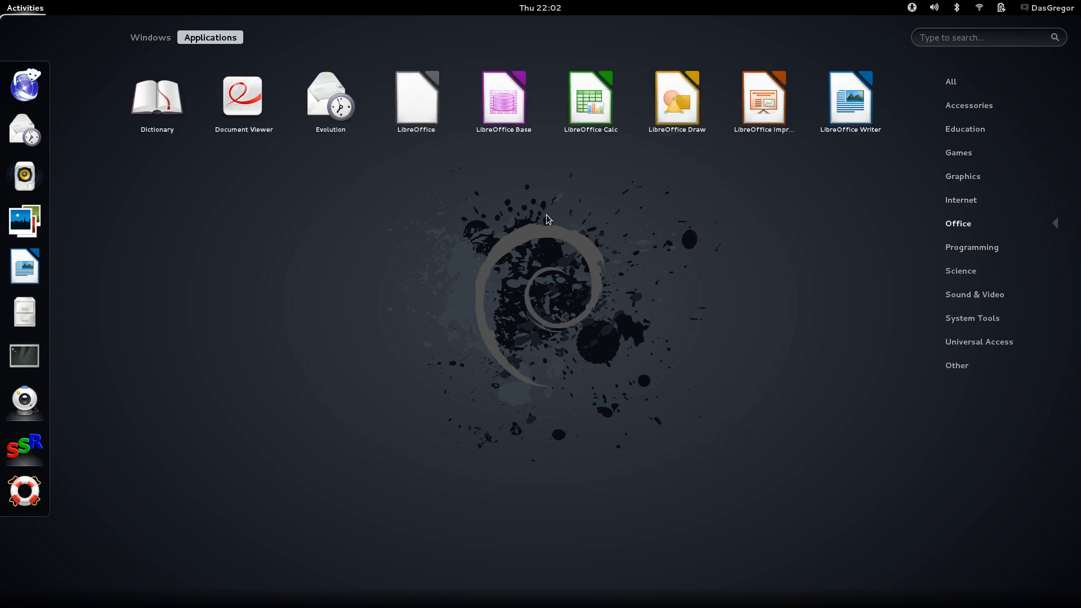
{"action": "mouse_move", "coordinate": [945, 235]}
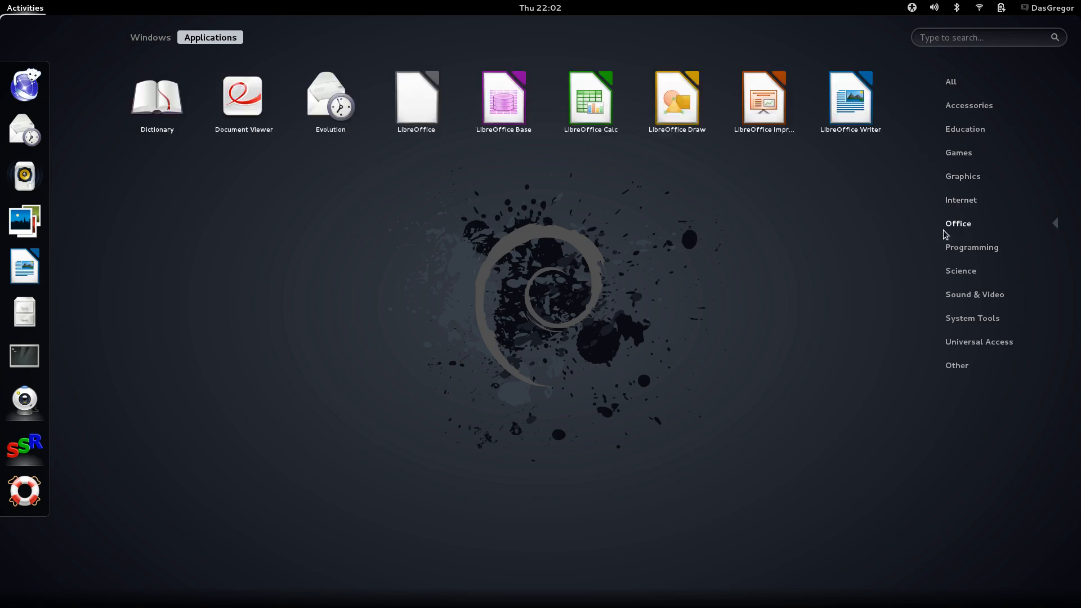
{"action": "mouse_move", "coordinate": [971, 246]}
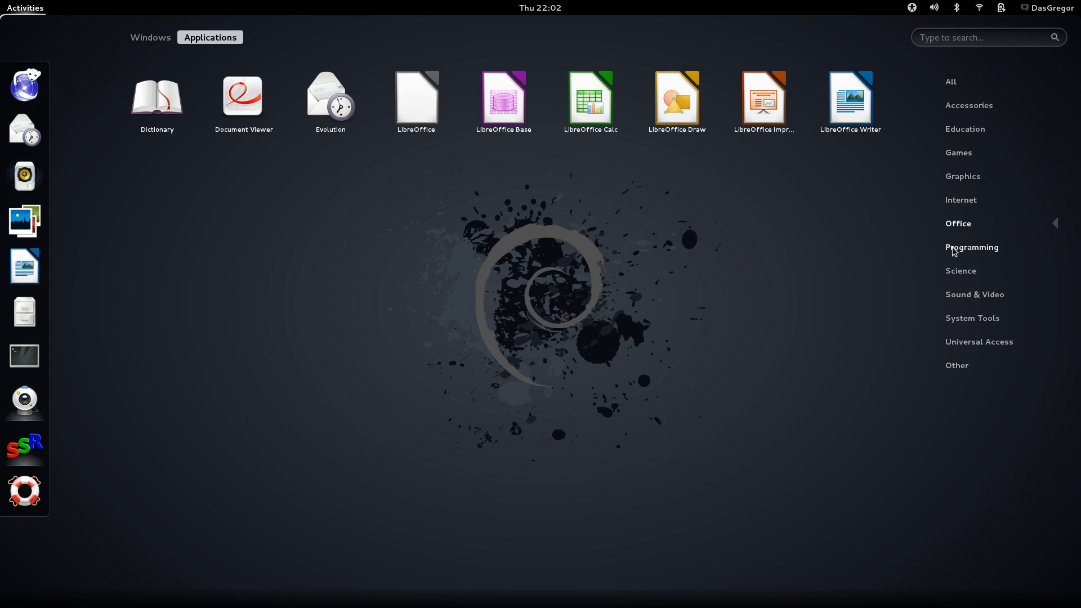
{"action": "left_click", "coordinate": [970, 246]}
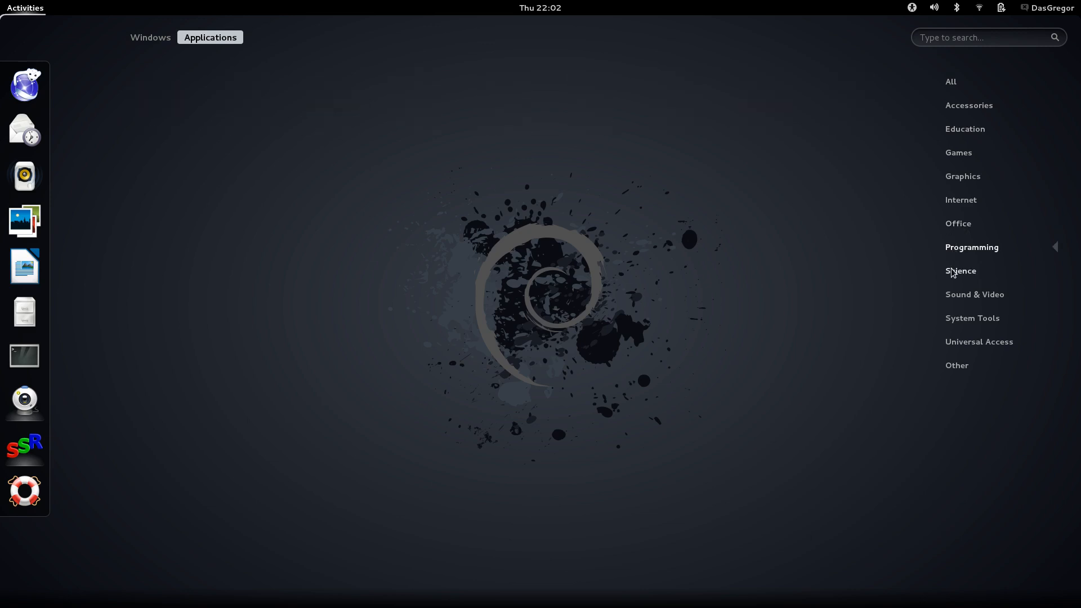
{"action": "left_click", "coordinate": [974, 295]}
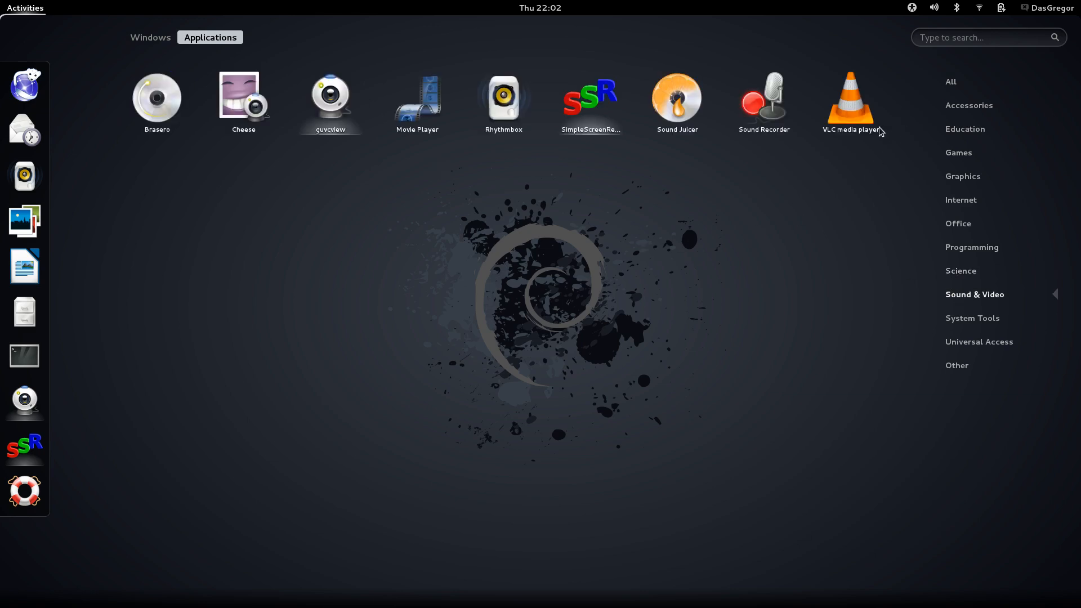
{"action": "mouse_move", "coordinate": [315, 143]}
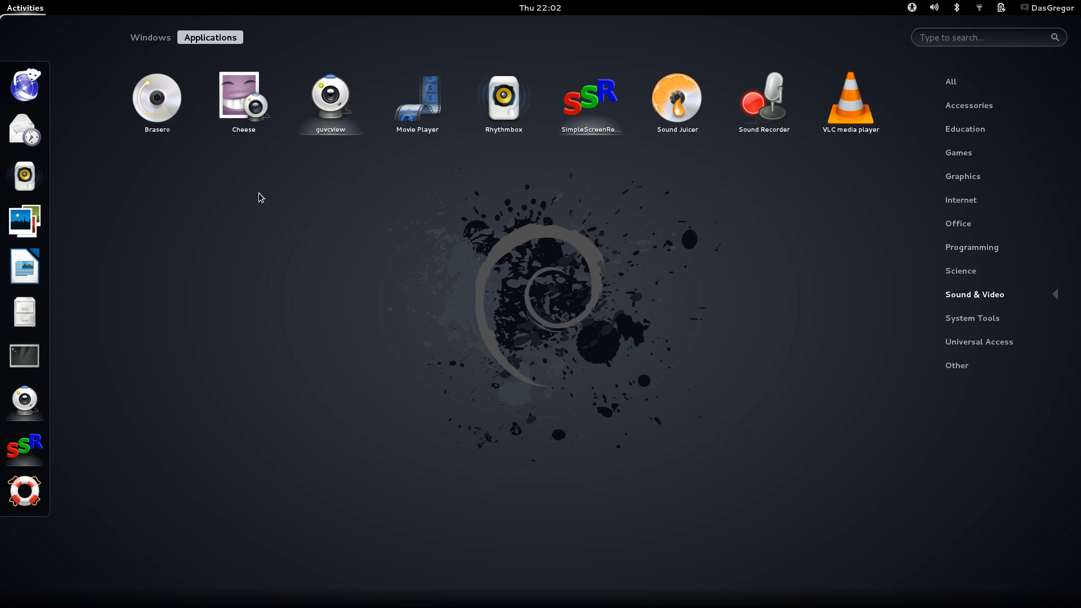
{"action": "mouse_move", "coordinate": [620, 153]}
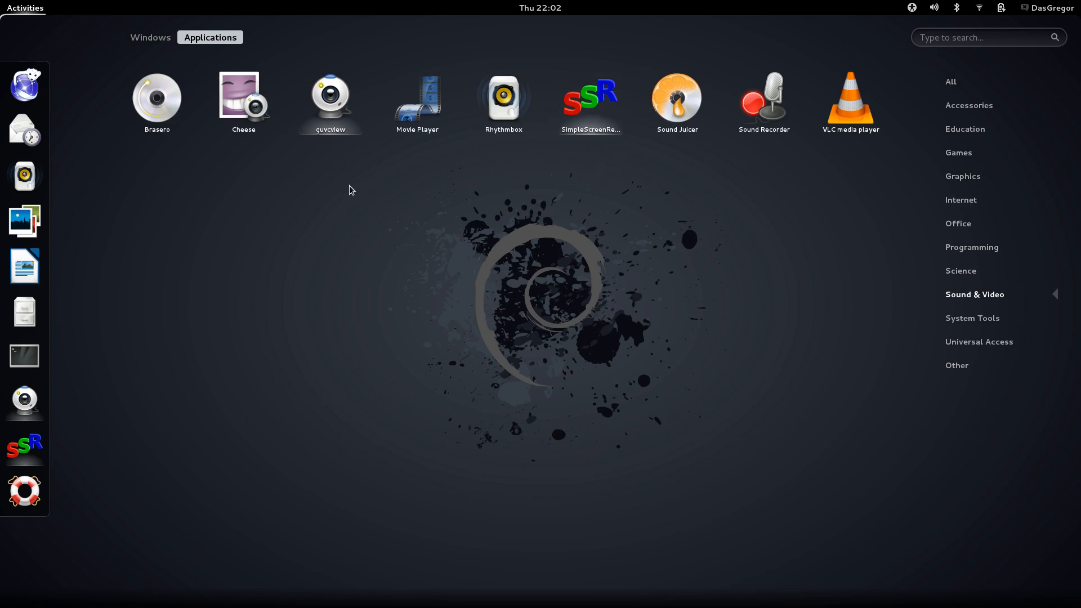
{"action": "mouse_move", "coordinate": [216, 142]}
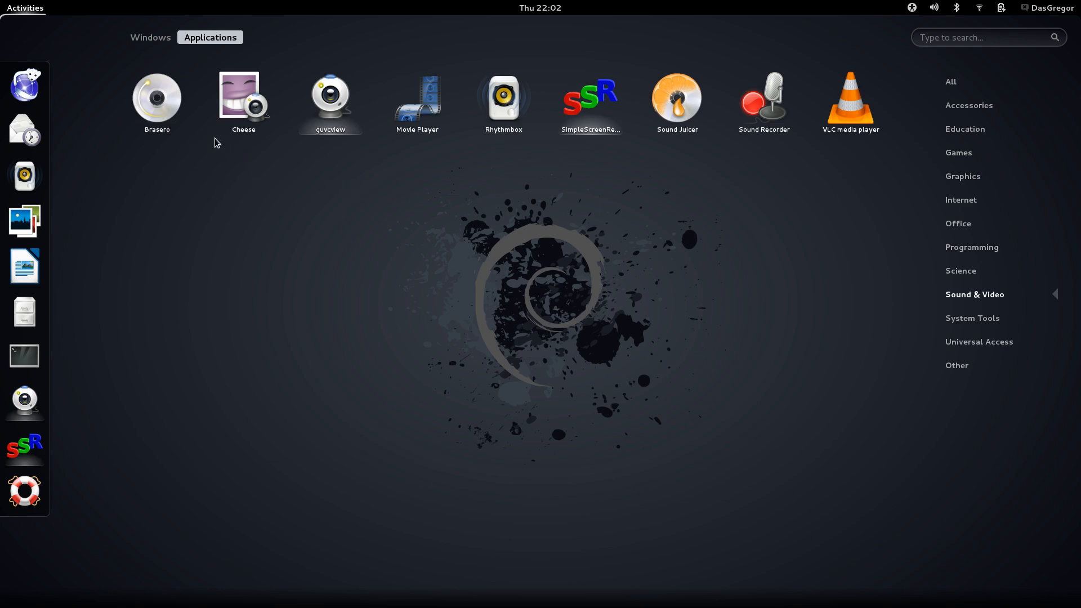
{"action": "mouse_move", "coordinate": [199, 154]}
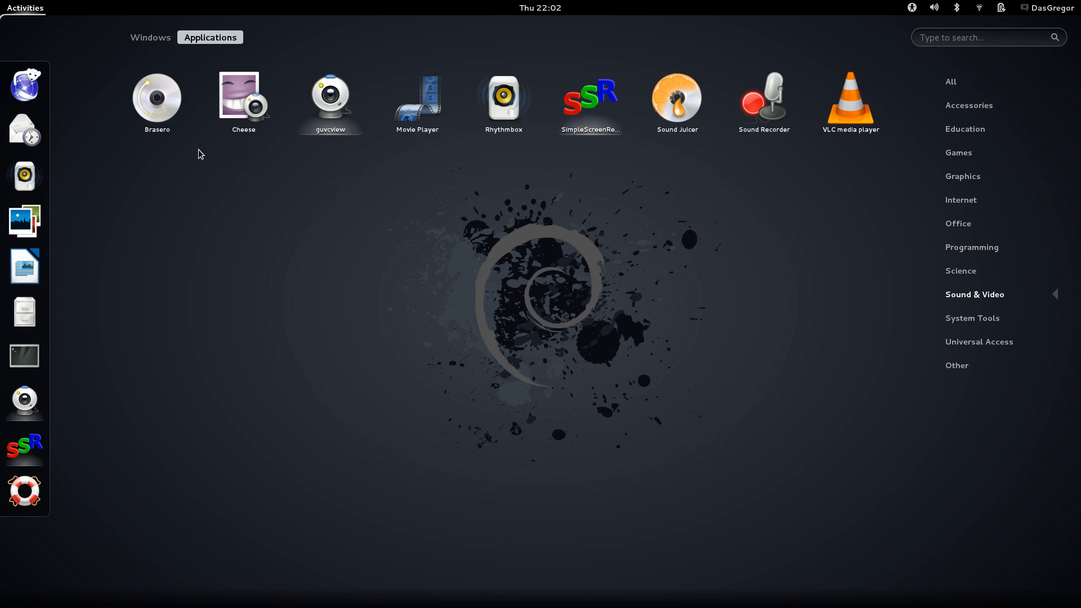
{"action": "mouse_move", "coordinate": [267, 98]}
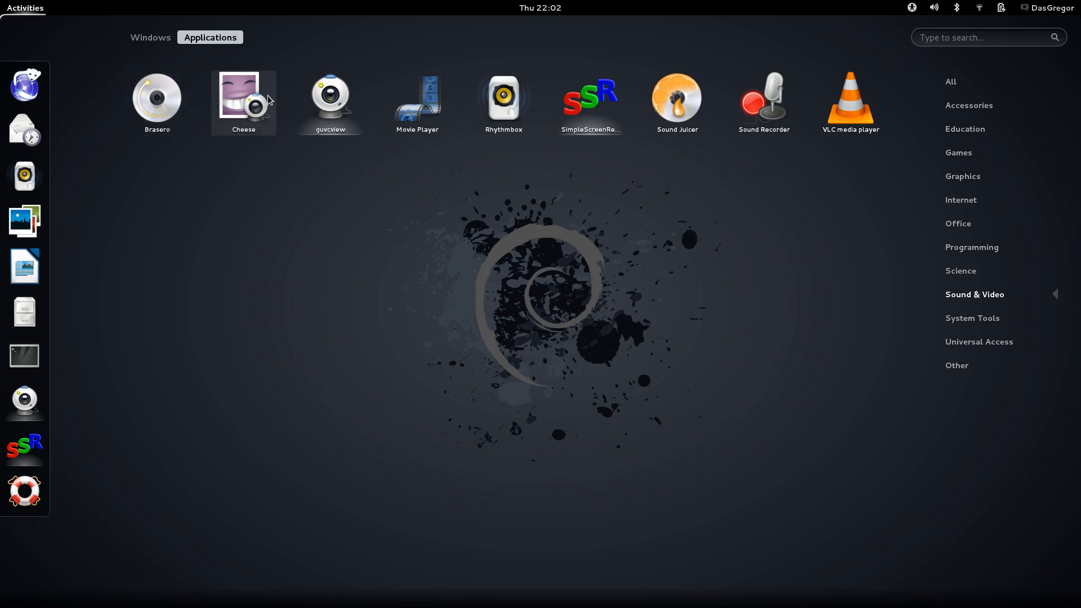
{"action": "mouse_move", "coordinate": [912, 97]}
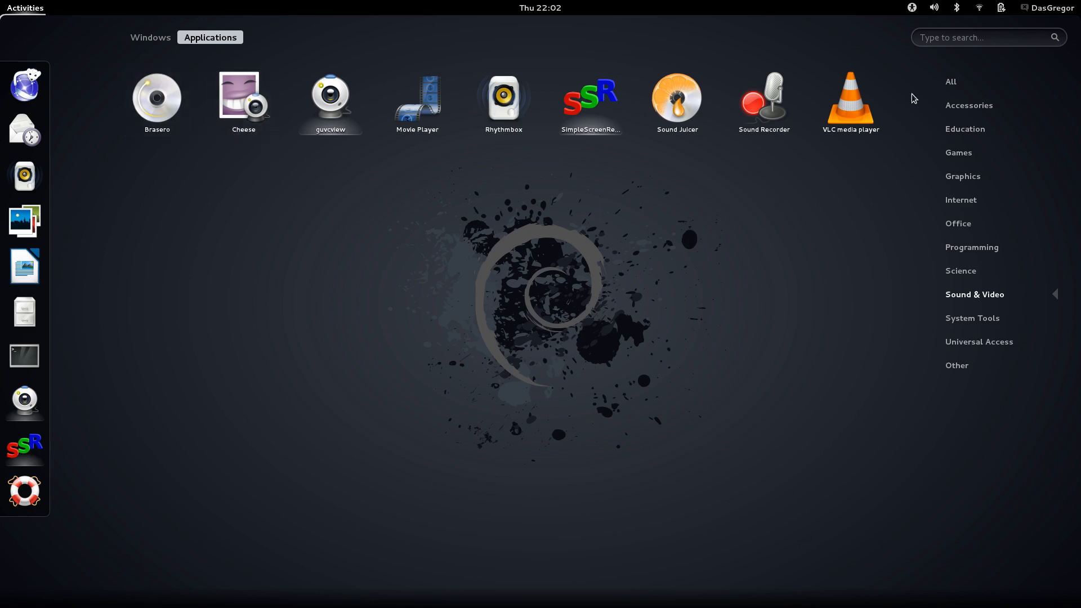
{"action": "left_click", "coordinate": [330, 100]}
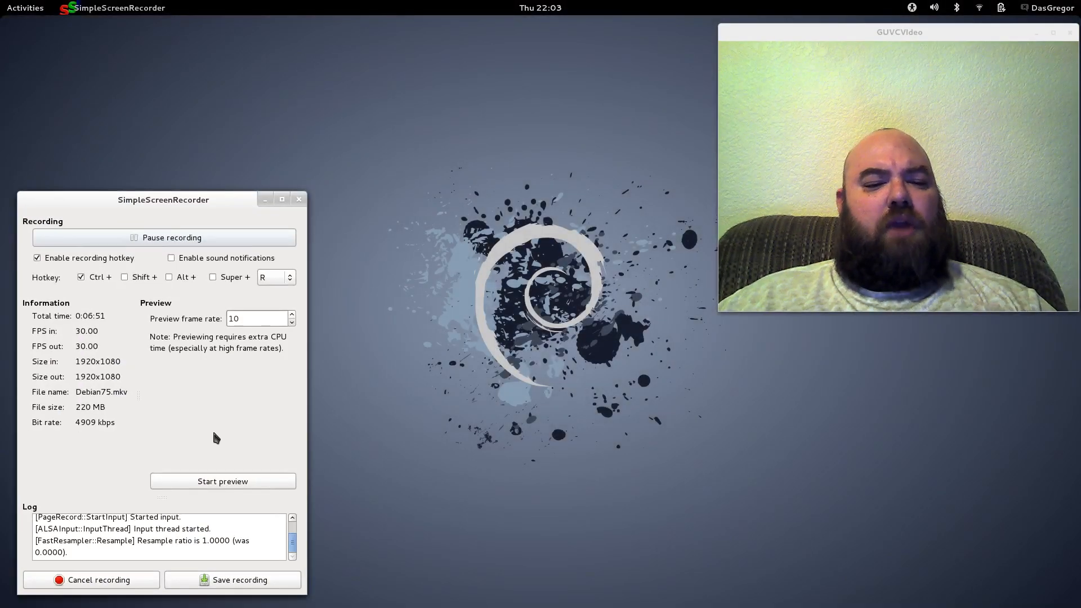
Minimize the SimpleScreenRecorder window, leaving the guvcview webcam window.
{"action": "left_click", "coordinate": [163, 237]}
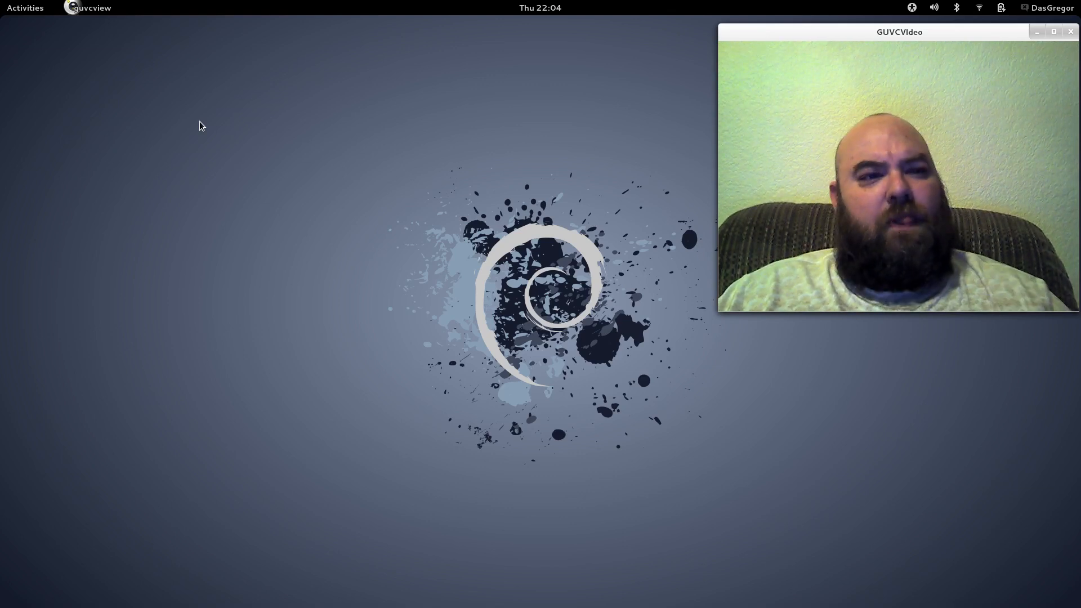
Run cheese in a terminal, which warns that the webcam device is busy.
{"action": "left_click", "coordinate": [25, 7]}
{"action": "type", "text": "ch"}
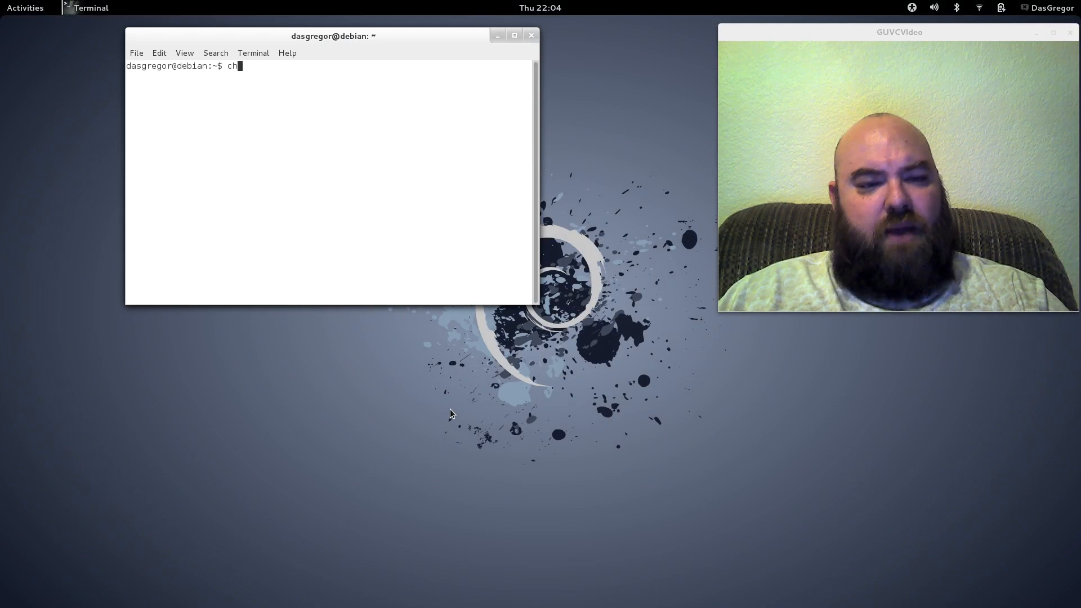
{"action": "type", "text": "eese"}
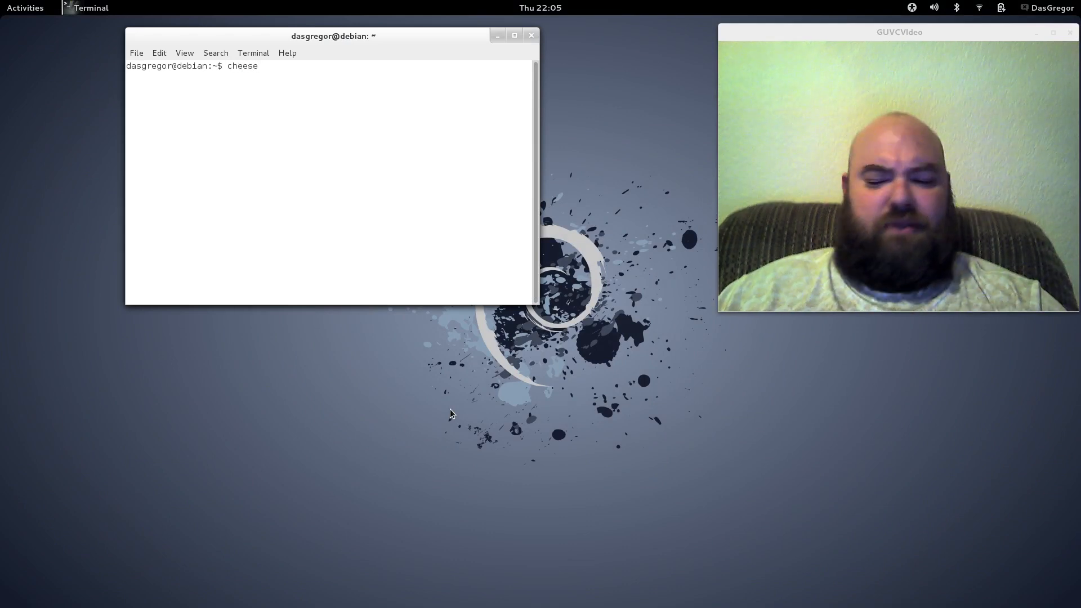
{"action": "key", "text": "Return"}
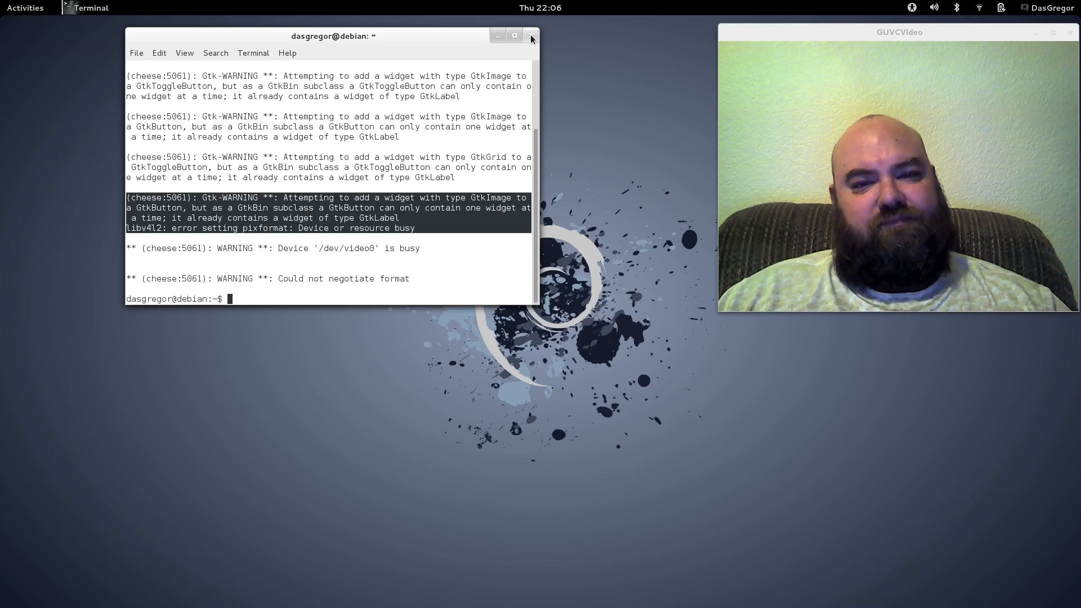
Close the terminal and launch Advanced Settings from the Applications grid.
{"action": "left_click", "coordinate": [530, 36]}
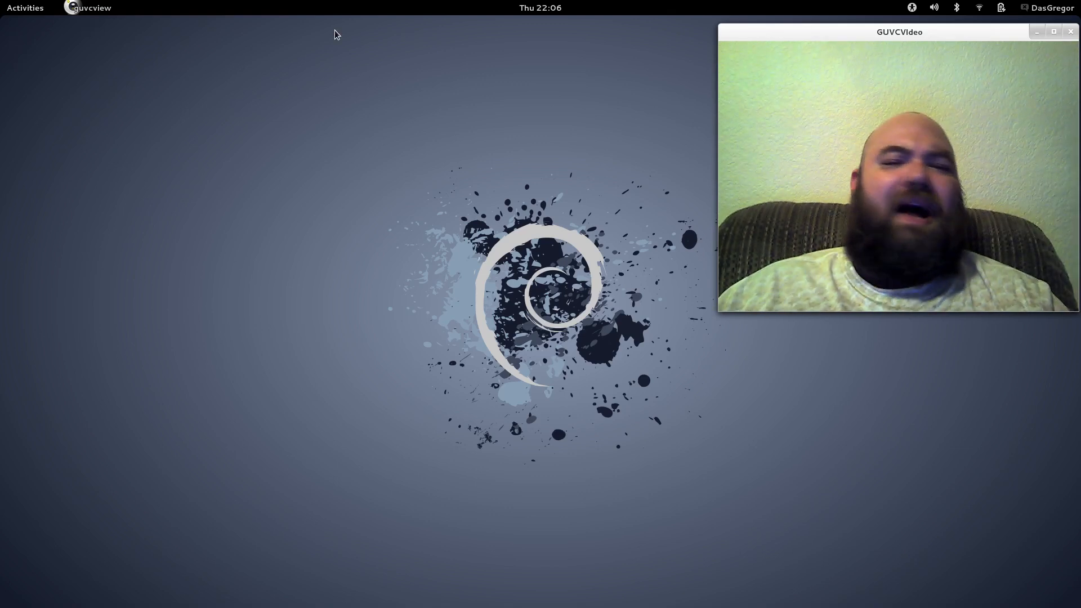
{"action": "left_click_drag", "start_coordinate": [898, 32], "coordinate": [796, 44]}
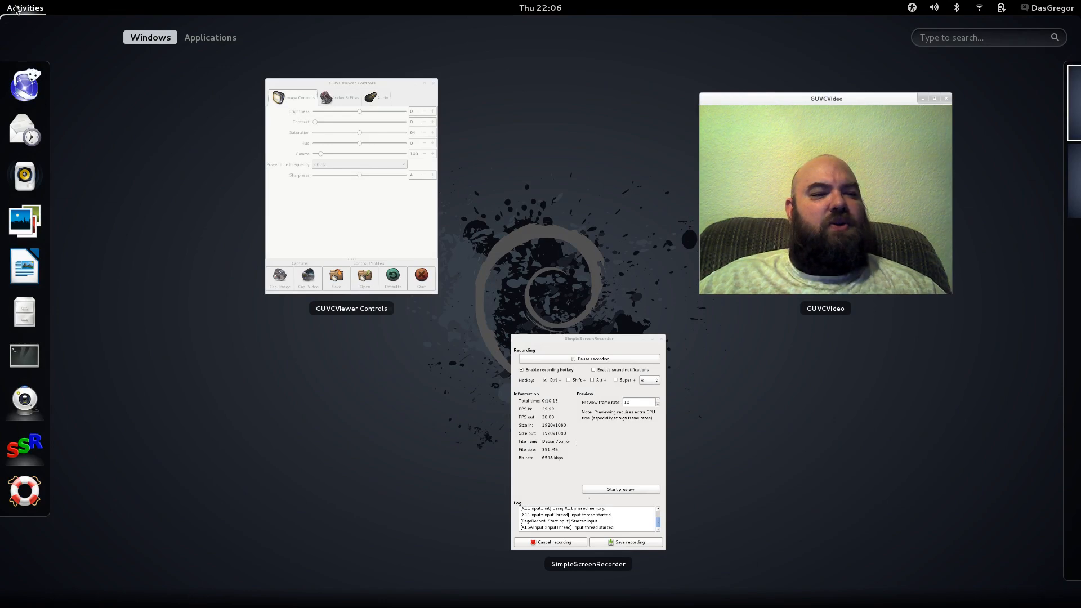
{"action": "left_click", "coordinate": [209, 37]}
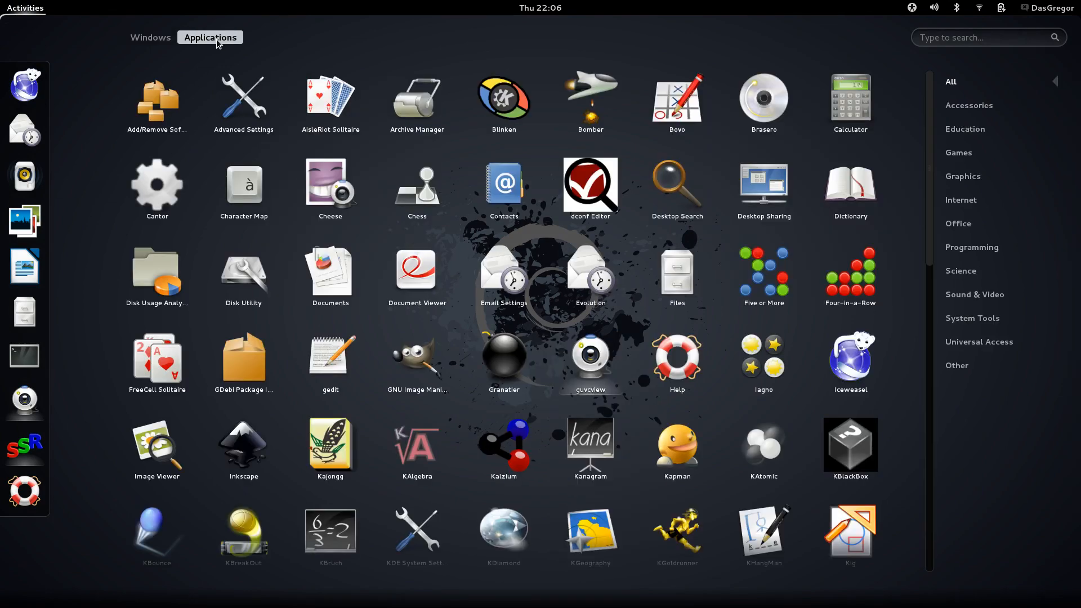
{"action": "left_click", "coordinate": [972, 317]}
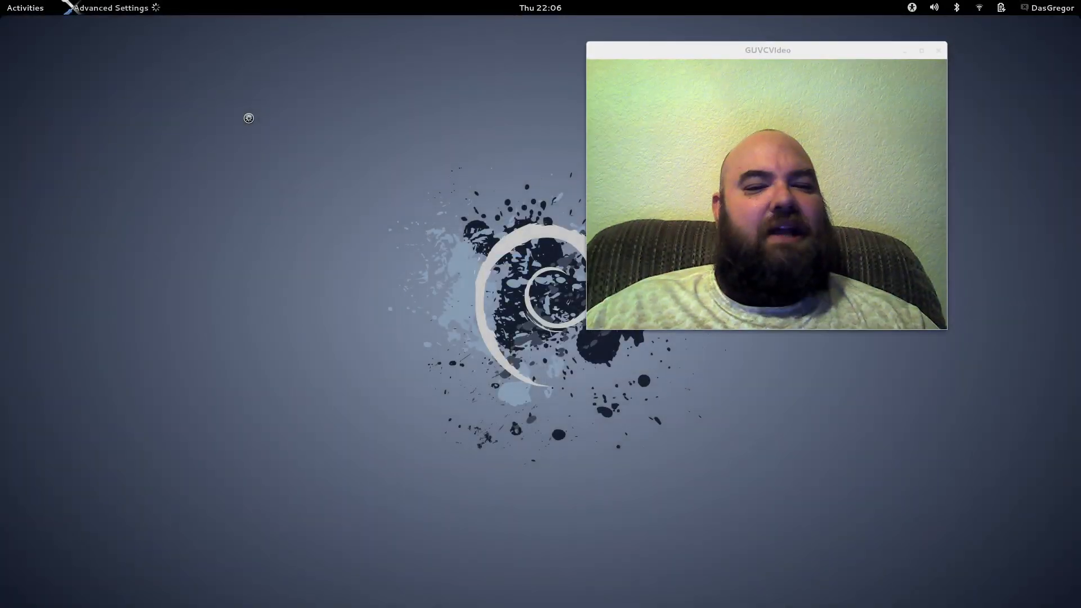
Review the Shell titlebar button arrangement options, keep All, and close Advanced Settings.
{"action": "left_click", "coordinate": [110, 7]}
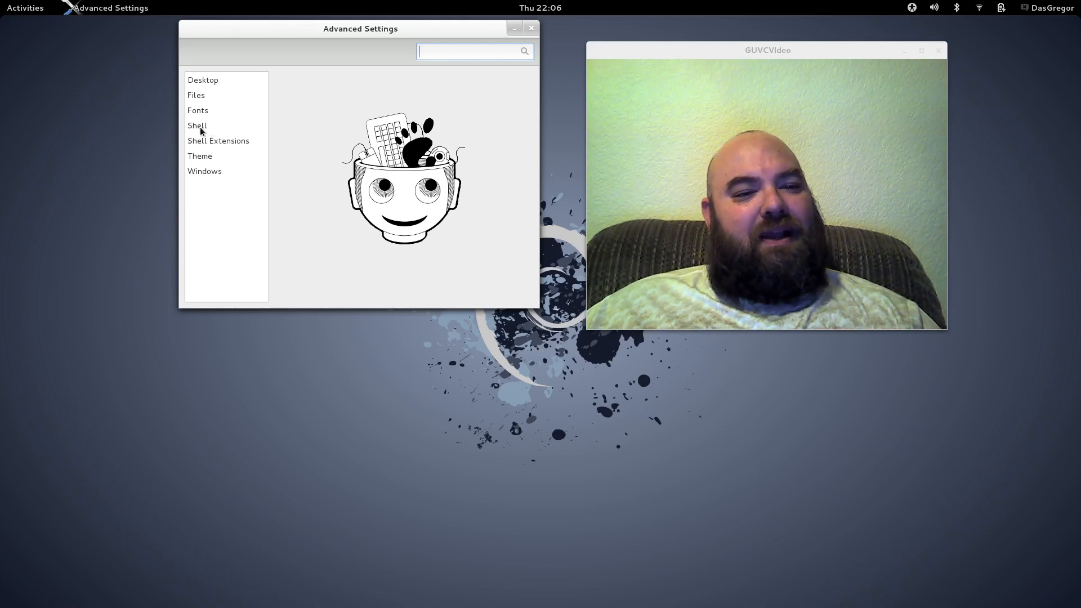
{"action": "left_click", "coordinate": [197, 125]}
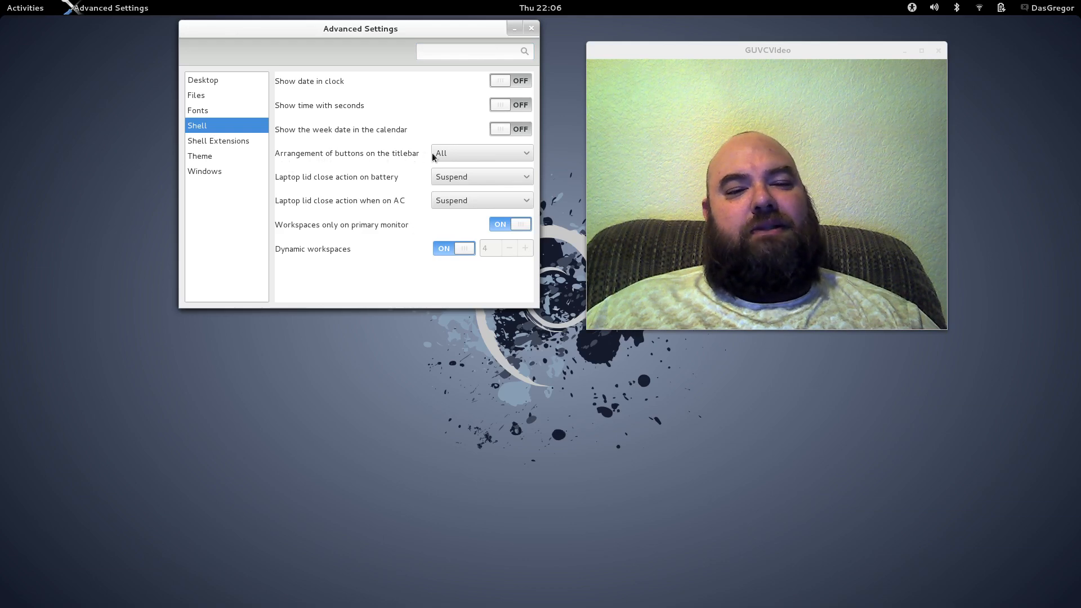
{"action": "left_click", "coordinate": [481, 153]}
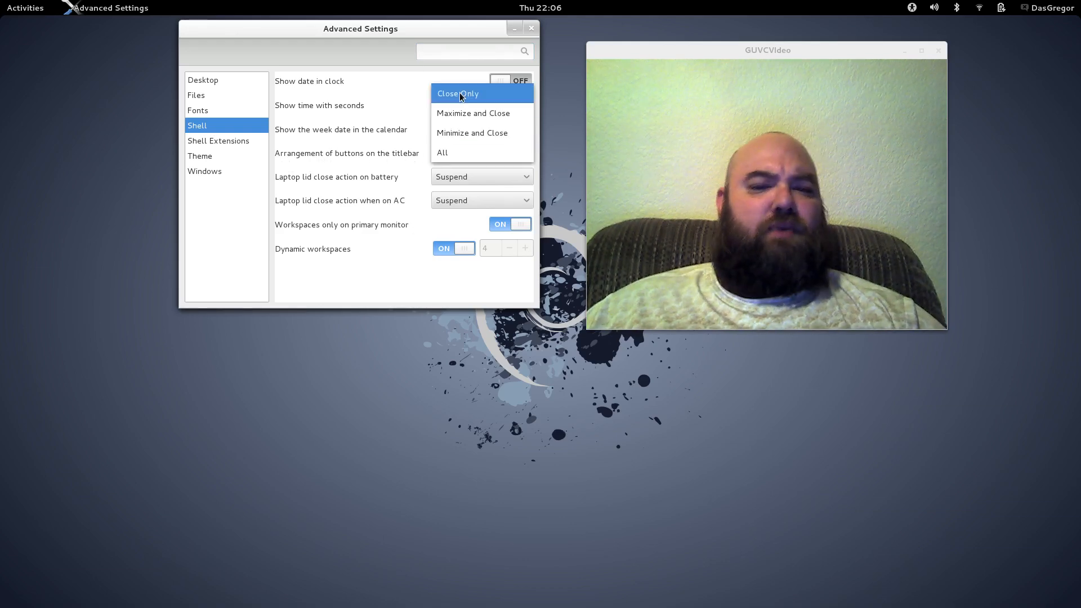
{"action": "mouse_move", "coordinate": [441, 152]}
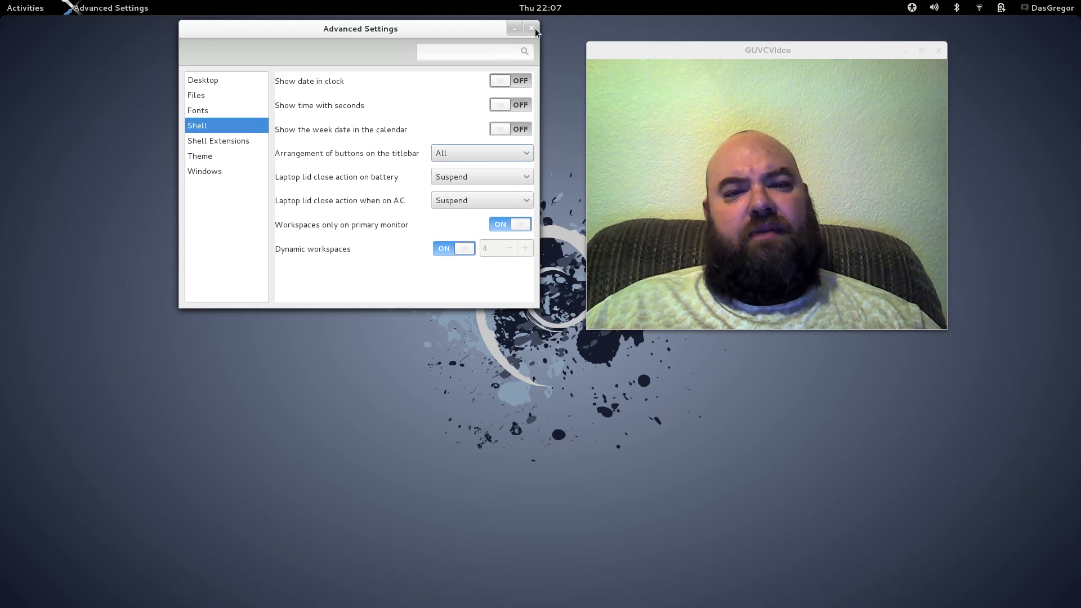
{"action": "left_click", "coordinate": [532, 29]}
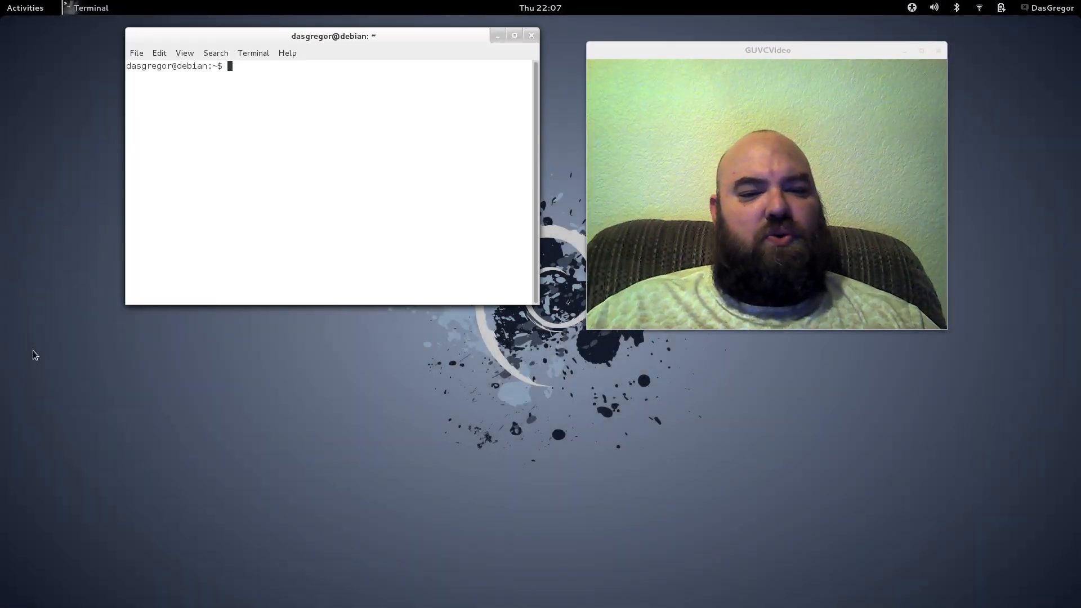
Run glxgears at about 430 FPS and move its window below the terminal text.
{"action": "type", "text": "glx"}
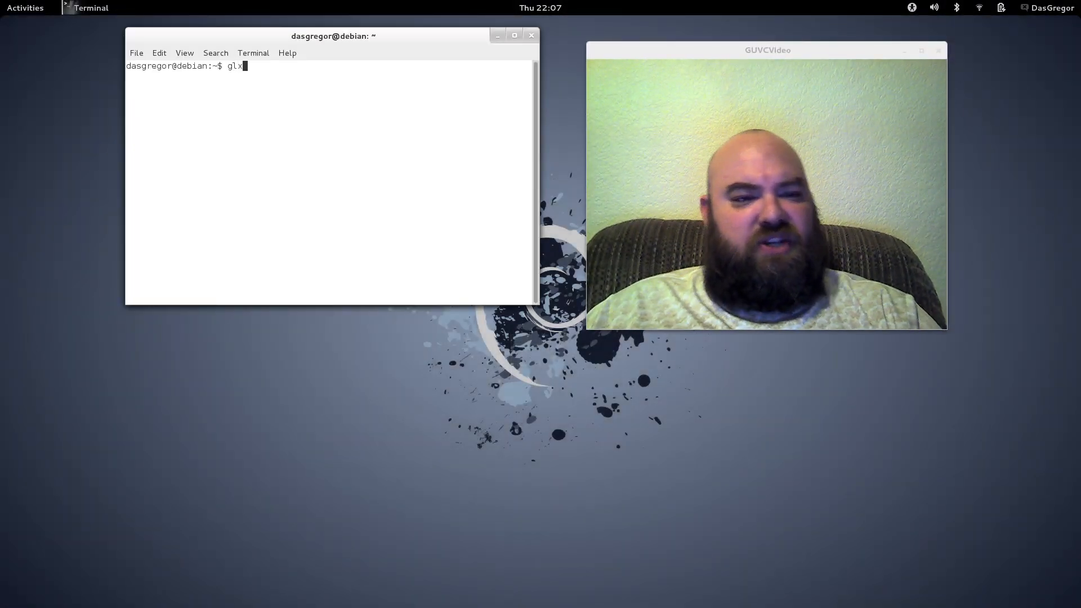
{"action": "type", "text": "gears"}
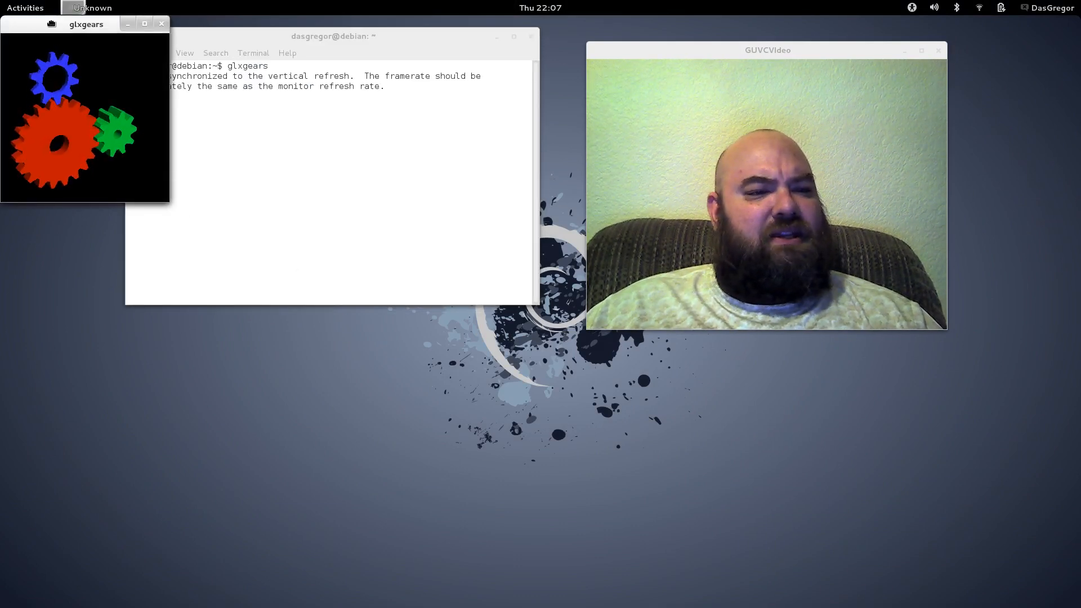
{"action": "left_click_drag", "start_coordinate": [86, 24], "coordinate": [345, 210]}
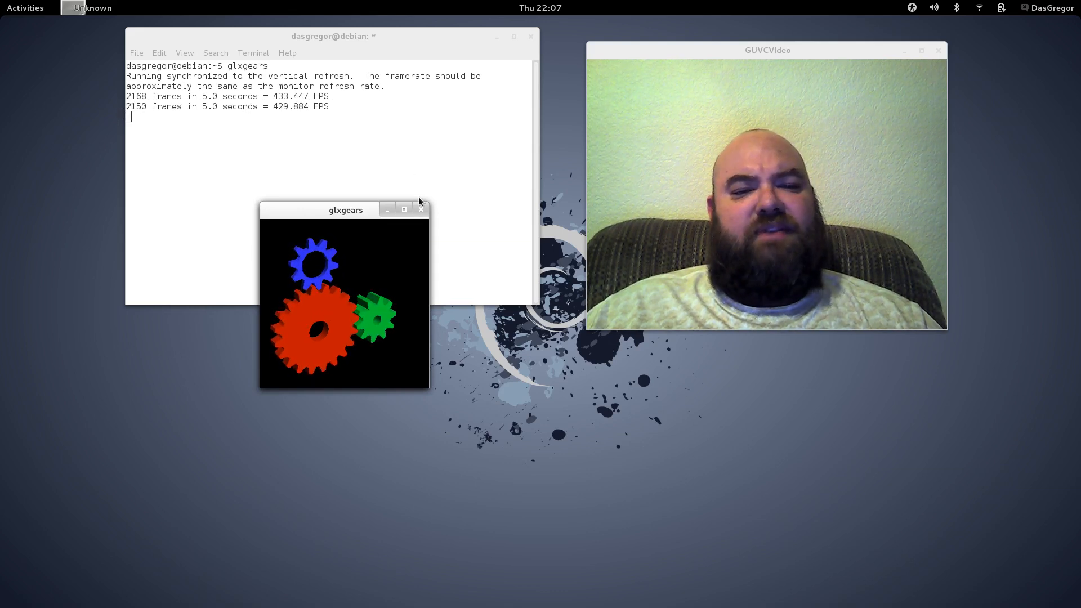
Close glxgears and the terminal, then show the overview of open windows.
{"action": "left_click", "coordinate": [421, 209]}
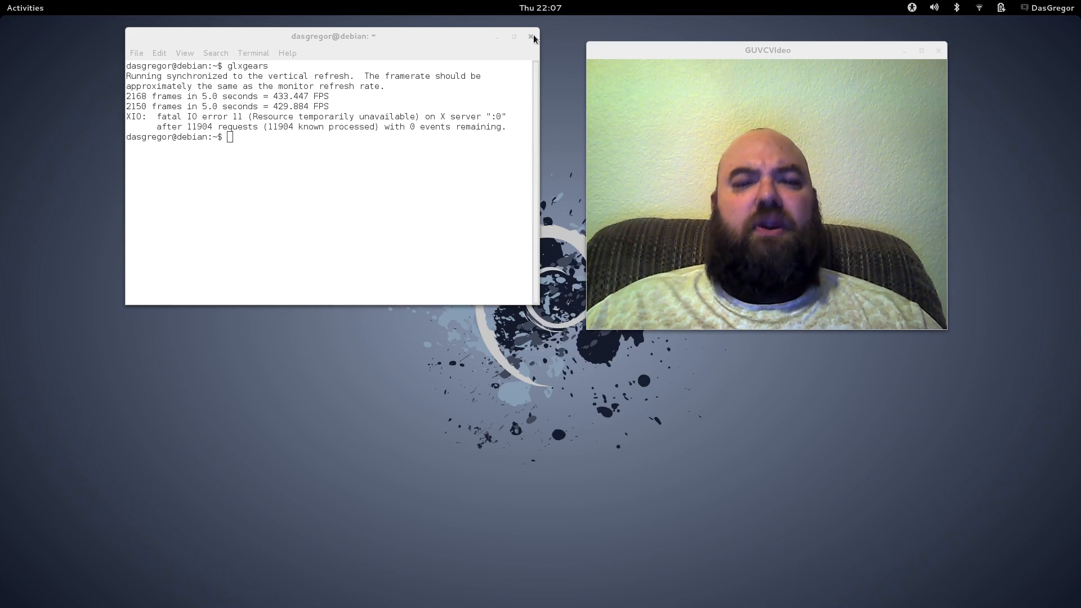
{"action": "left_click", "coordinate": [532, 36]}
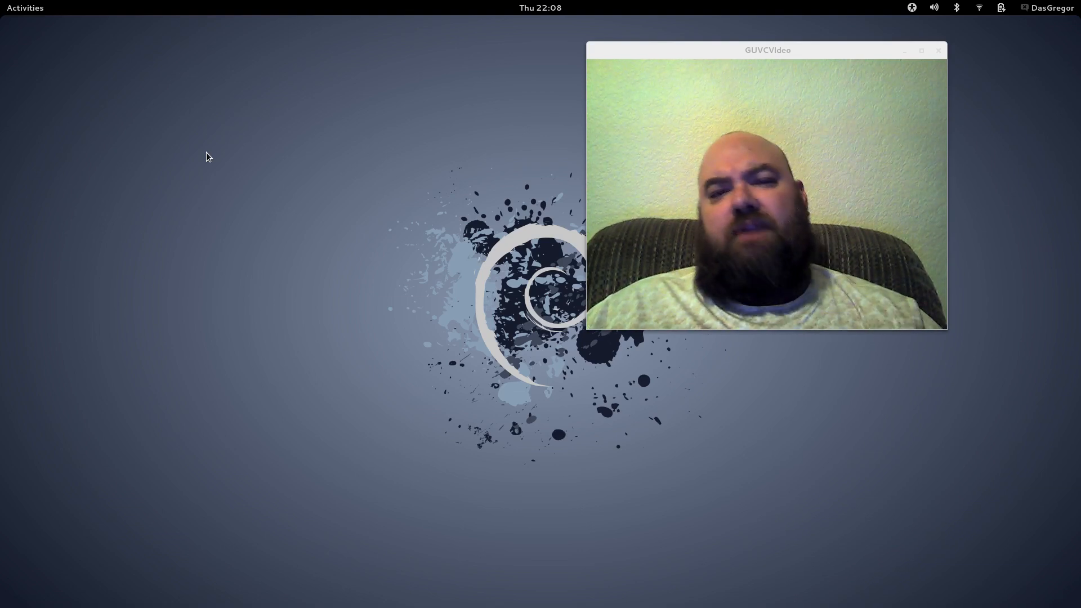
{"action": "mouse_move", "coordinate": [781, 52]}
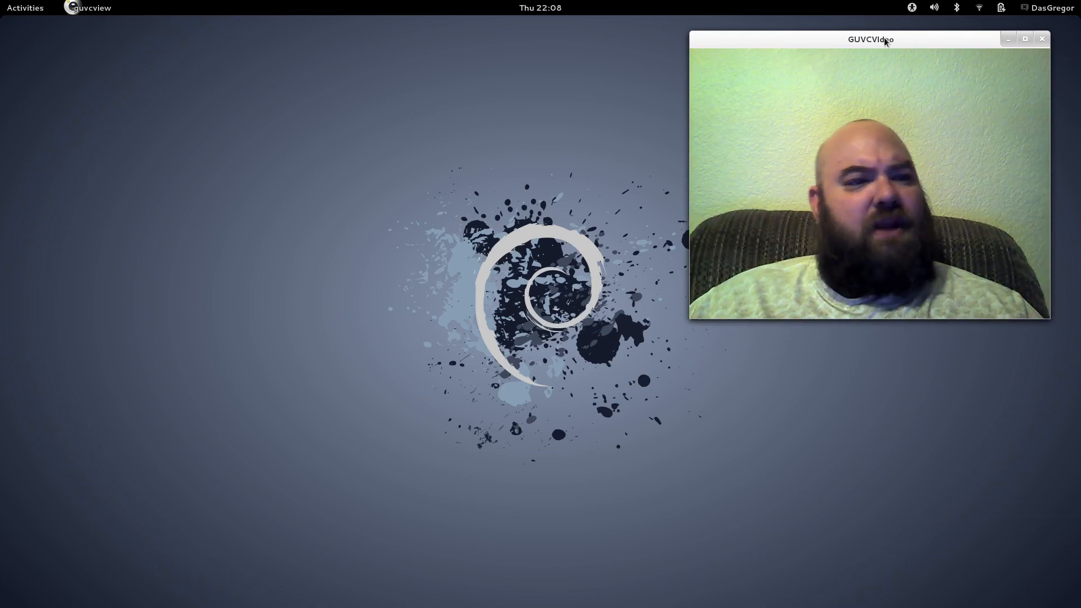
{"action": "left_click", "coordinate": [26, 7]}
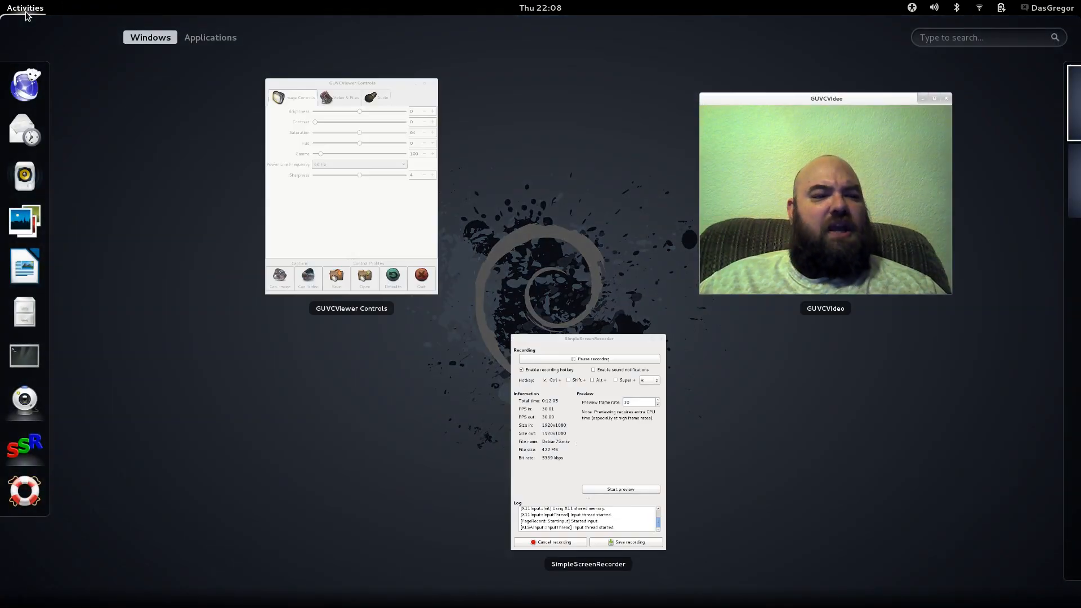
{"action": "mouse_move", "coordinate": [123, 358]}
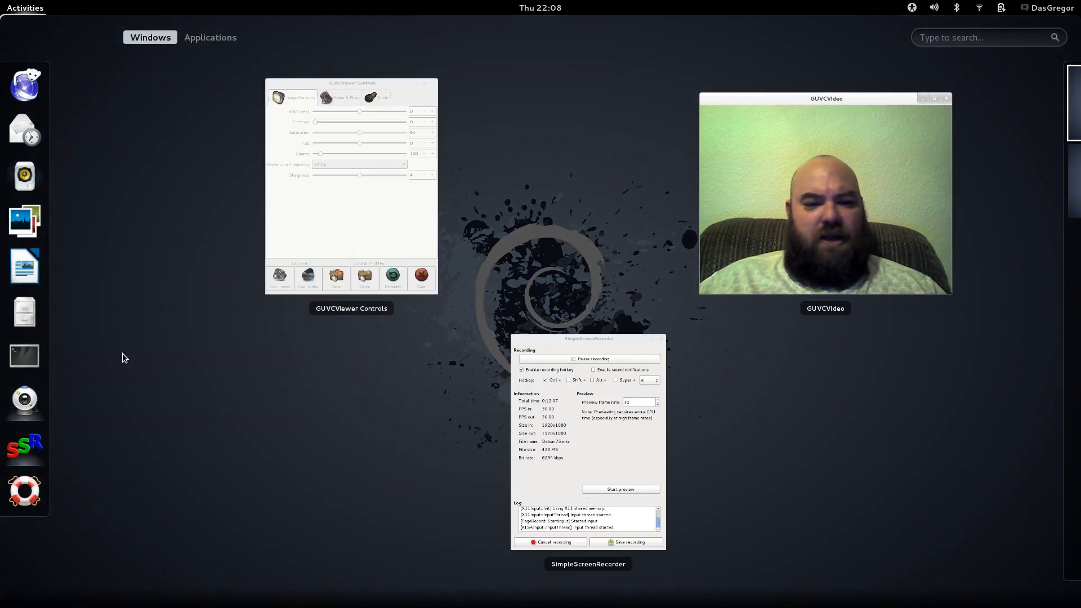